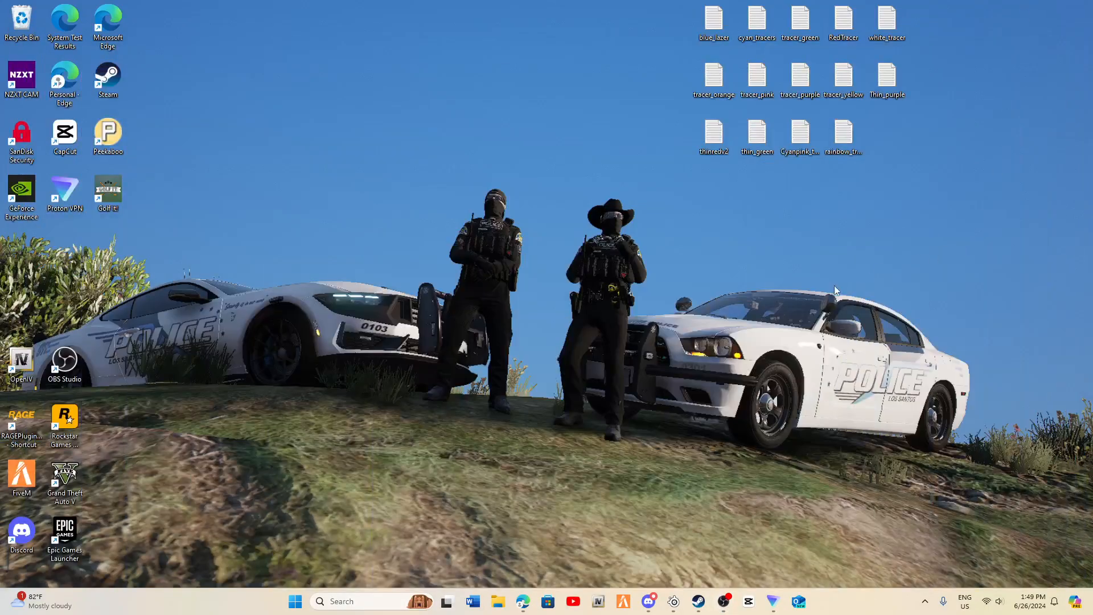
mouse_move(614, 318)
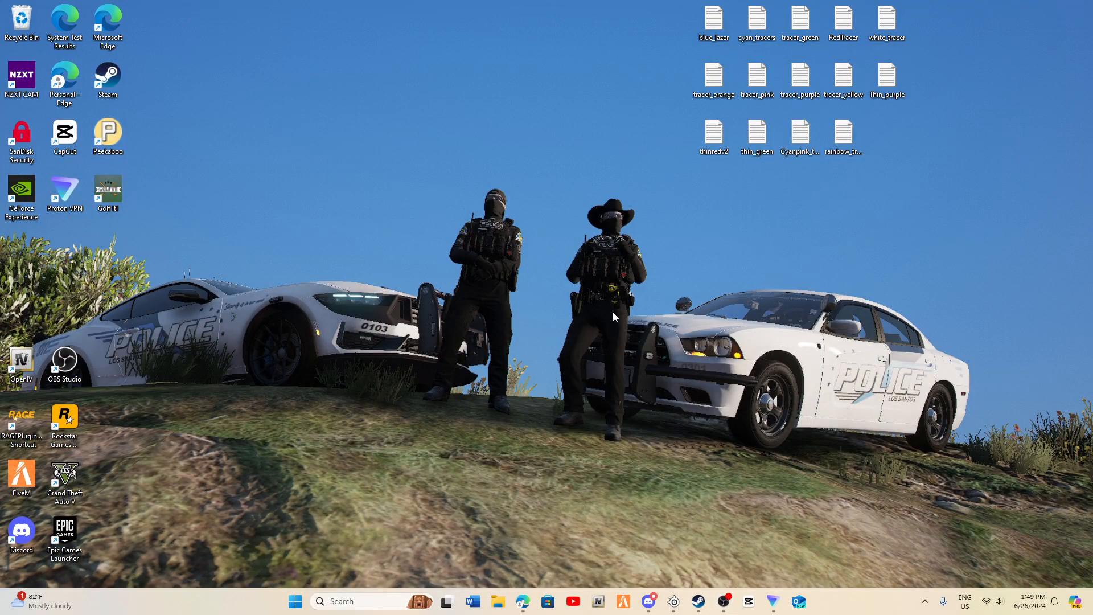
mouse_move(609, 279)
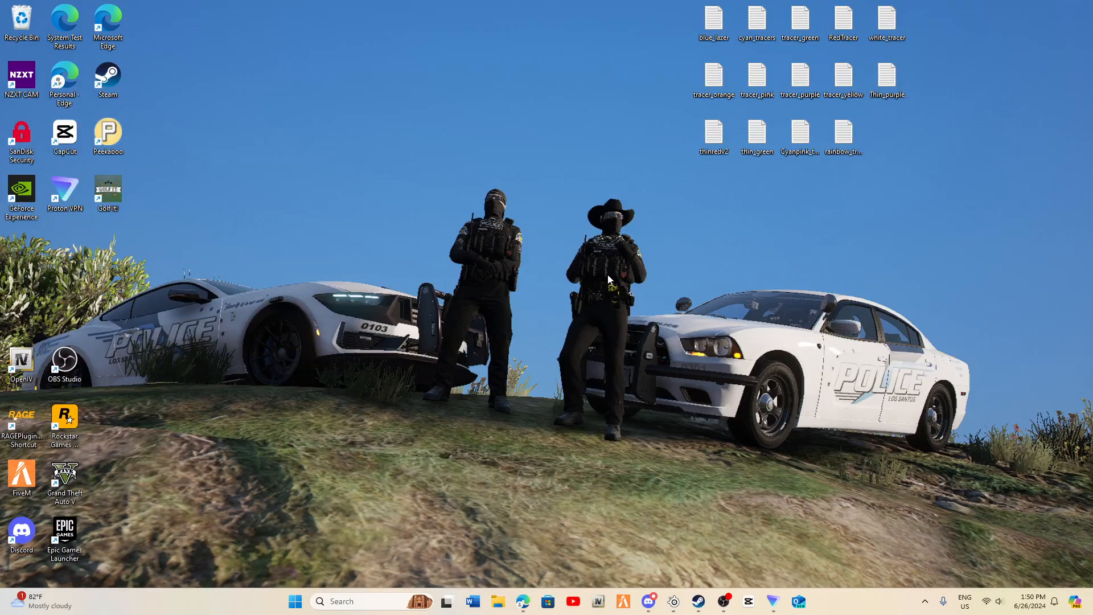
mouse_move(596, 278)
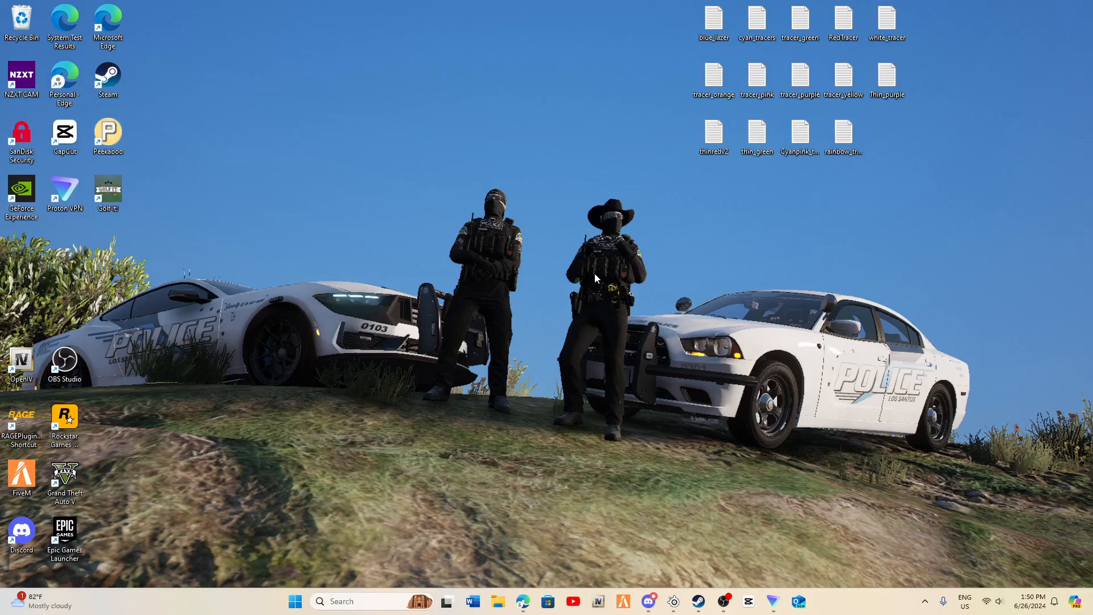
mouse_move(389, 140)
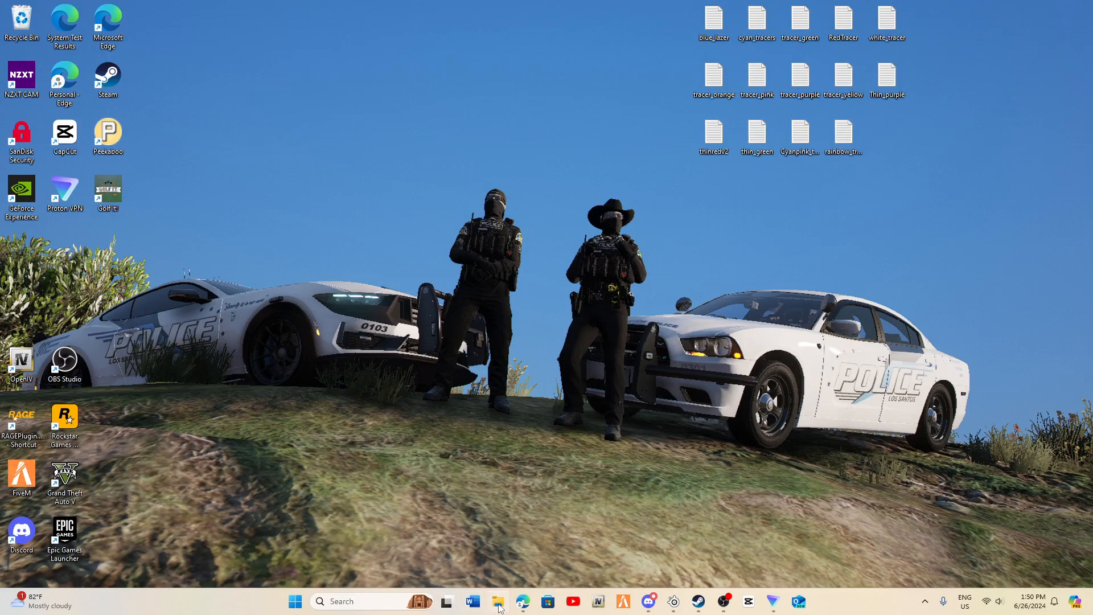
Step: Launch File Explorer, maximize it, and open the GTAV x64 audio sfx folder from Quick access
left_click(497, 601)
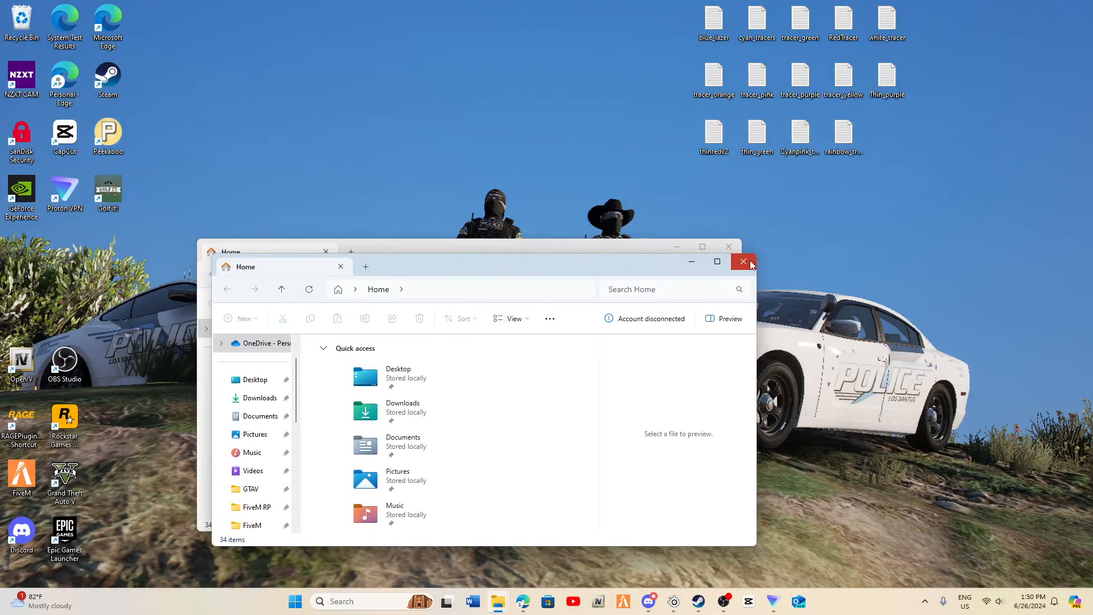
left_click(715, 261)
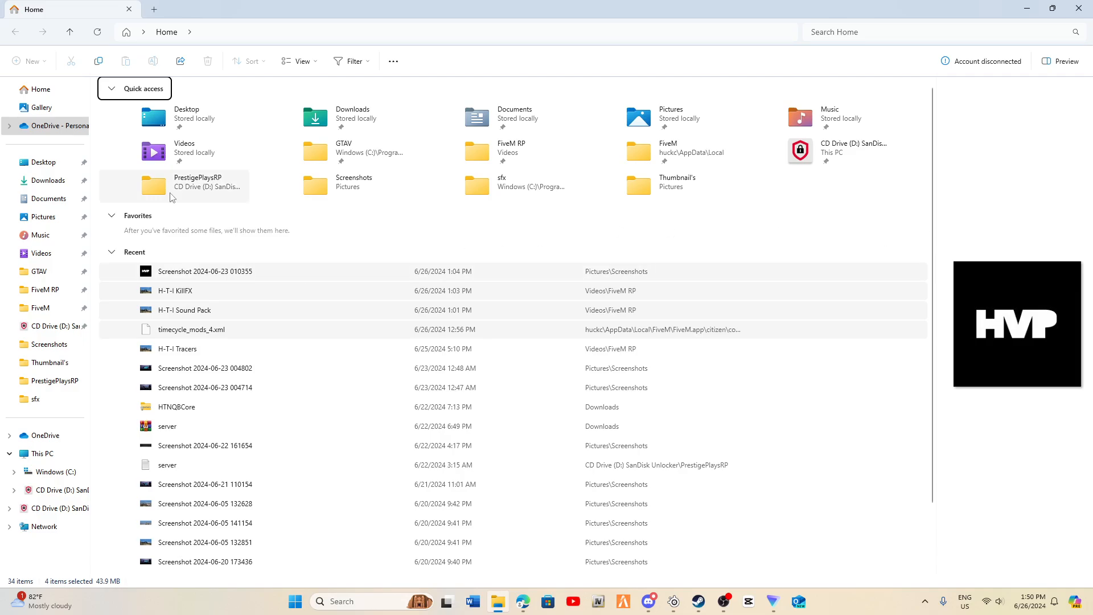
left_click(39, 271)
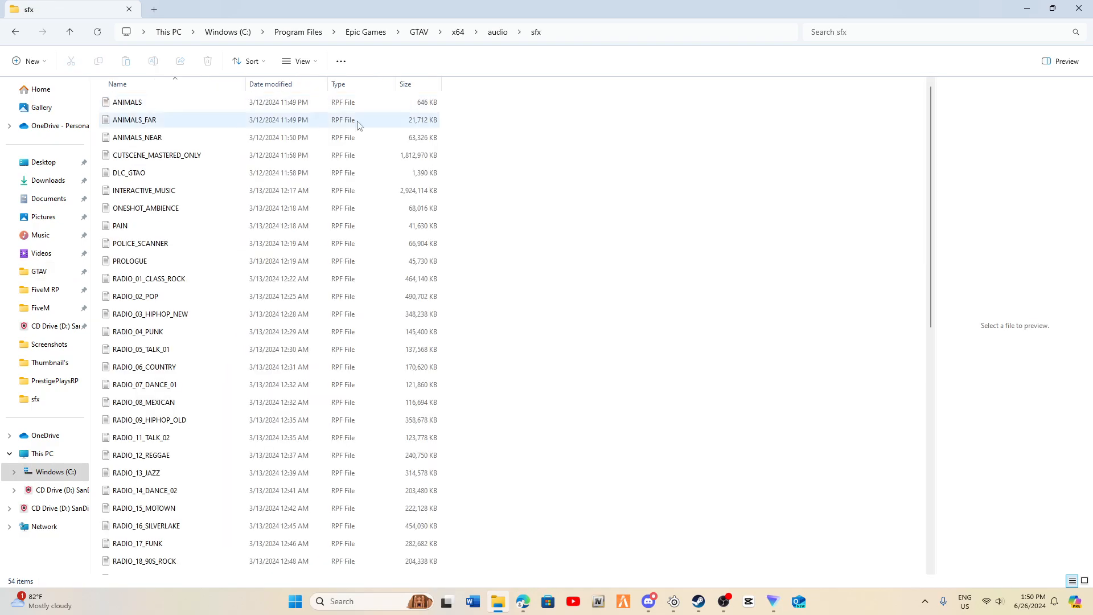
scroll("down", 3)
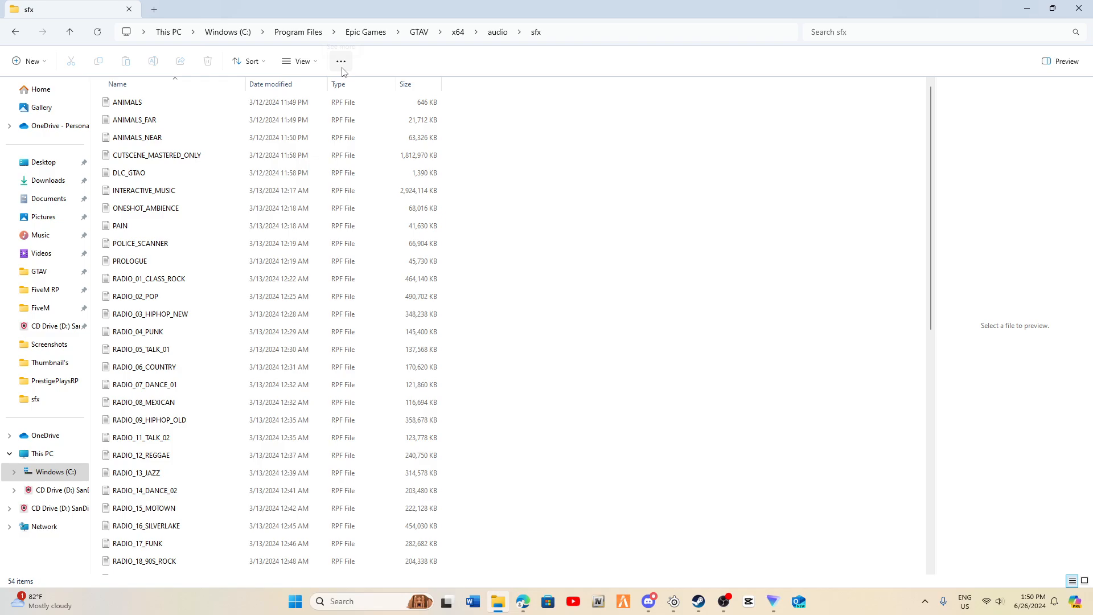
mouse_move(508, 121)
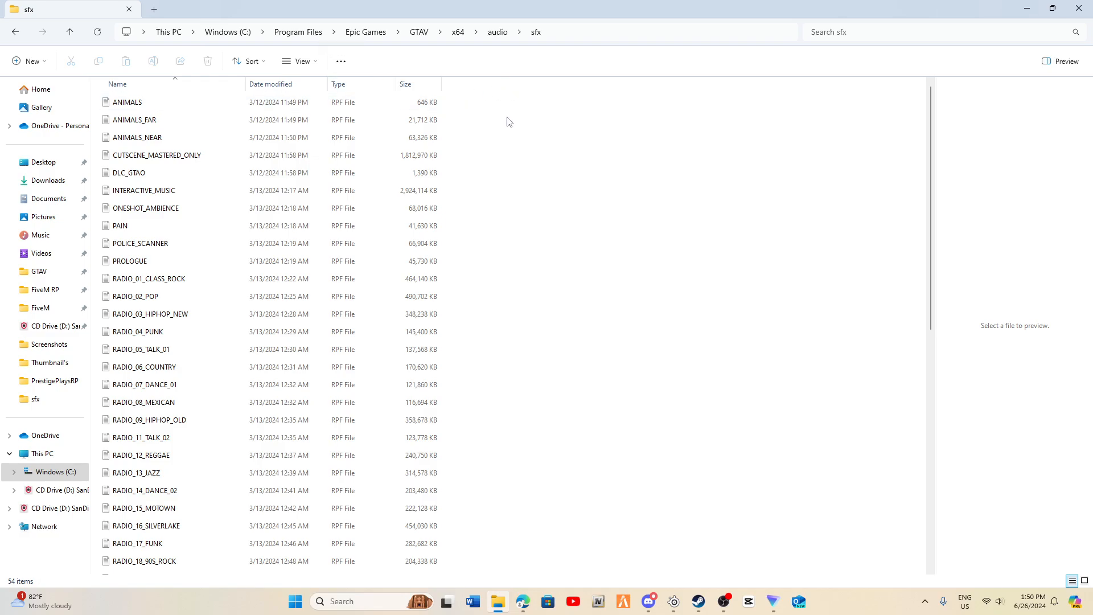
mouse_move(341, 61)
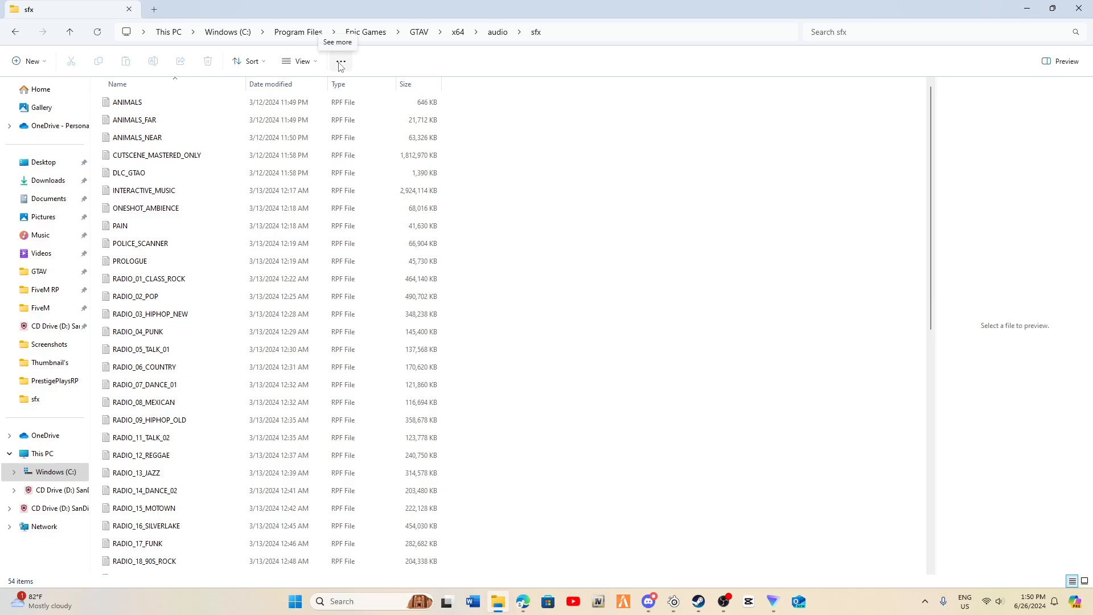
mouse_move(342, 64)
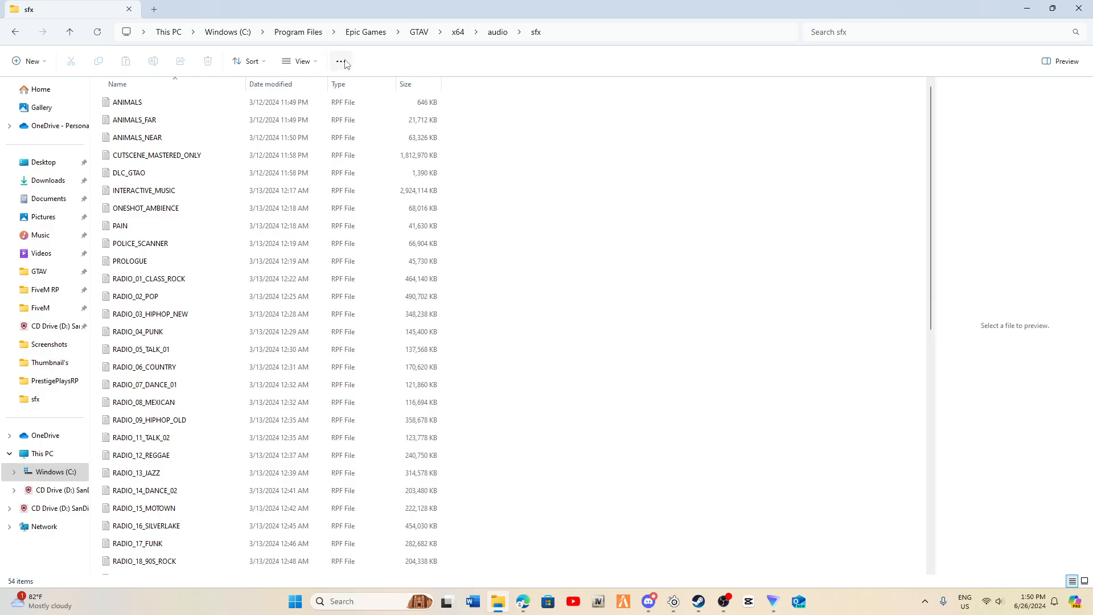
mouse_move(2, 75)
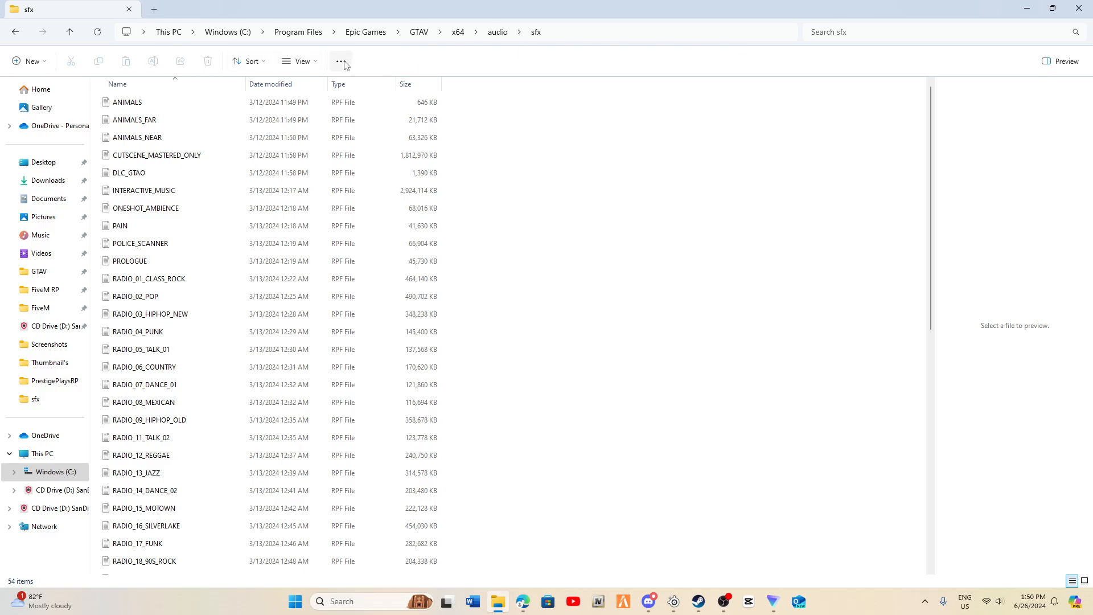
mouse_move(342, 63)
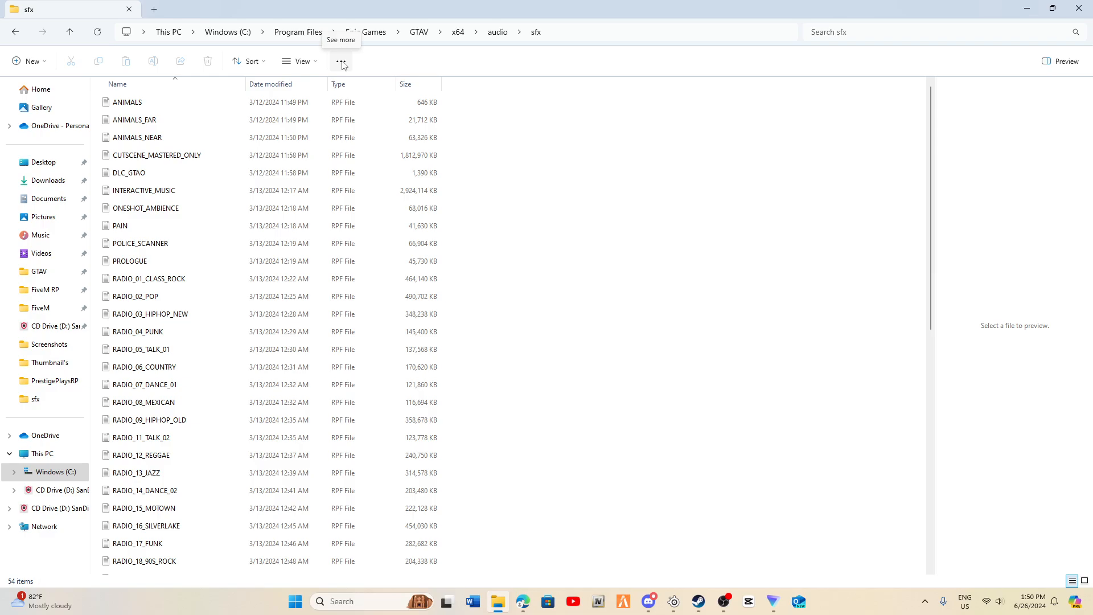
left_click(341, 61)
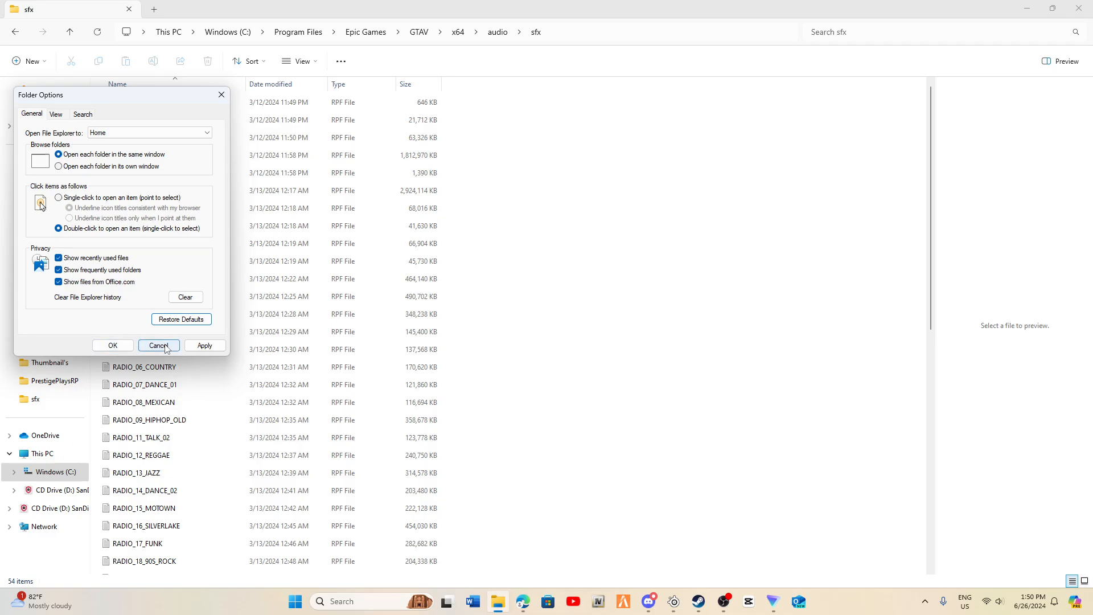
left_click(159, 345)
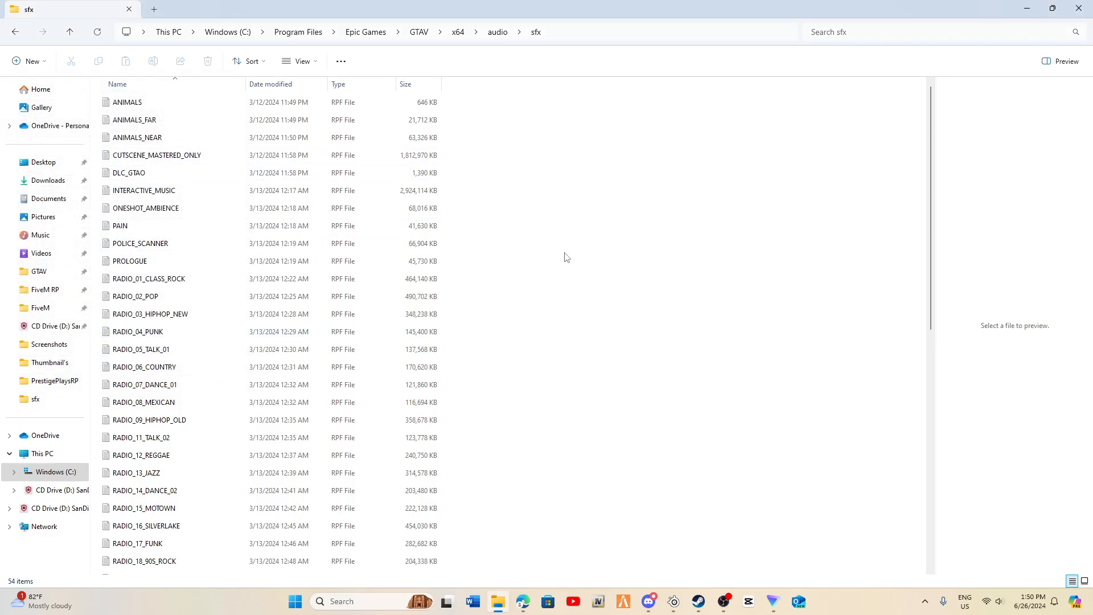
scroll("down", 3)
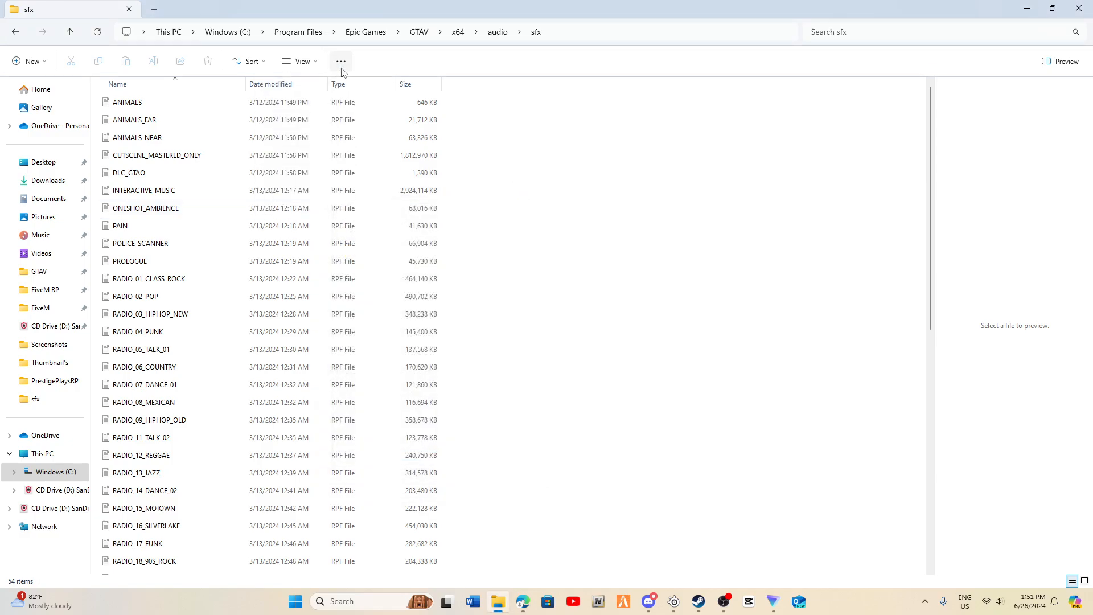
left_click(341, 61)
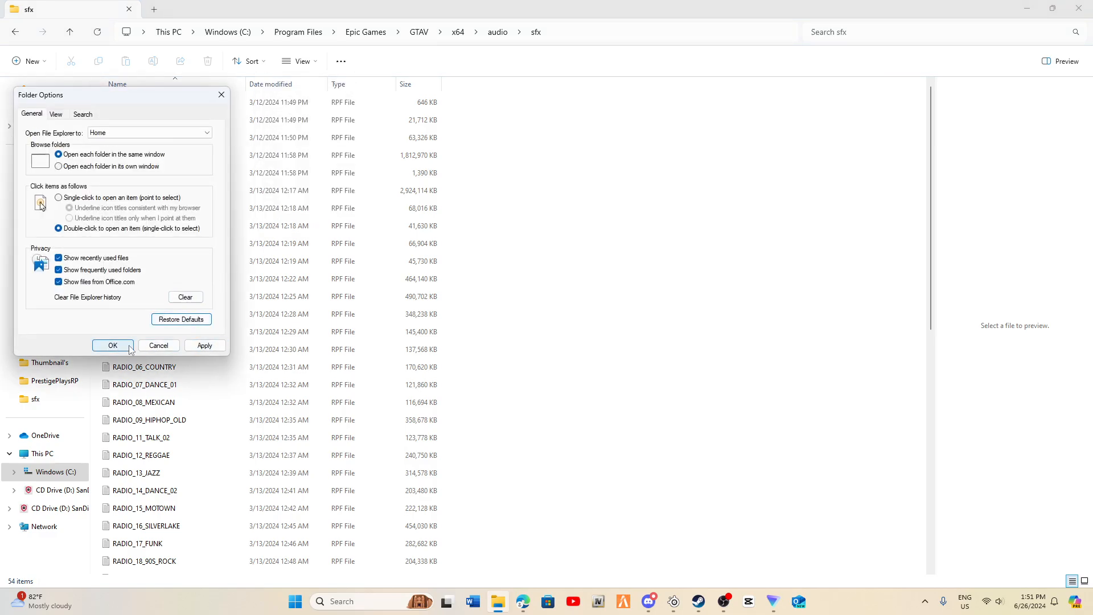
left_click(112, 345)
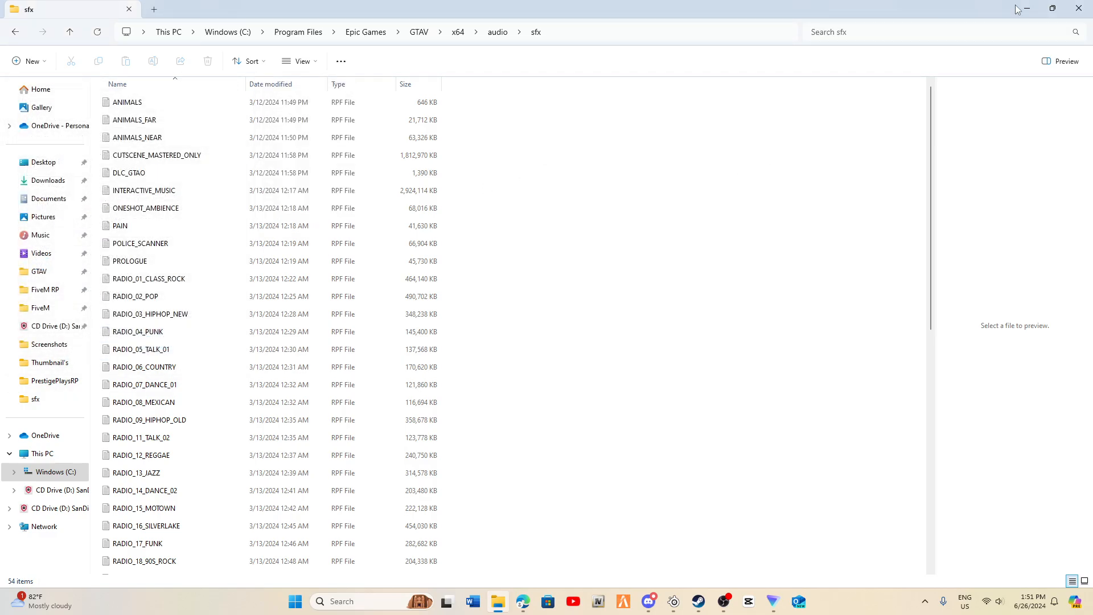